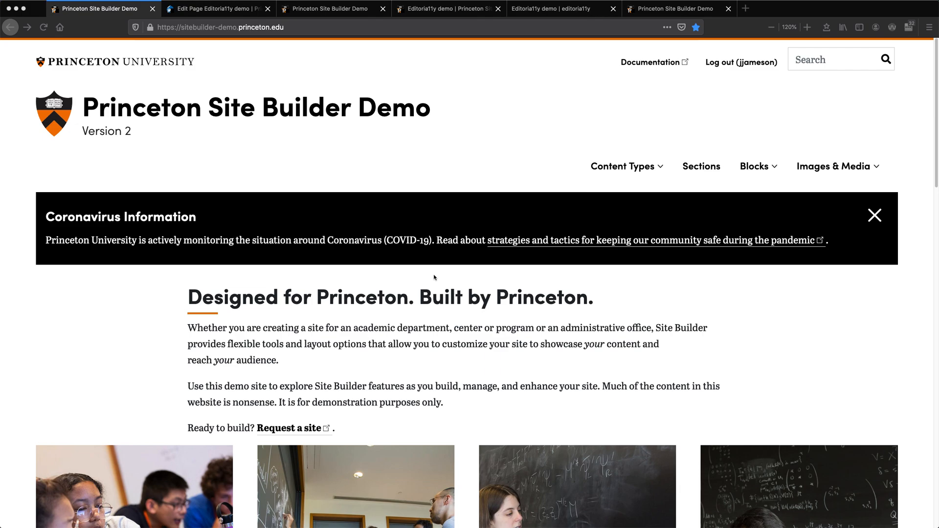
mouse_move(522, 125)
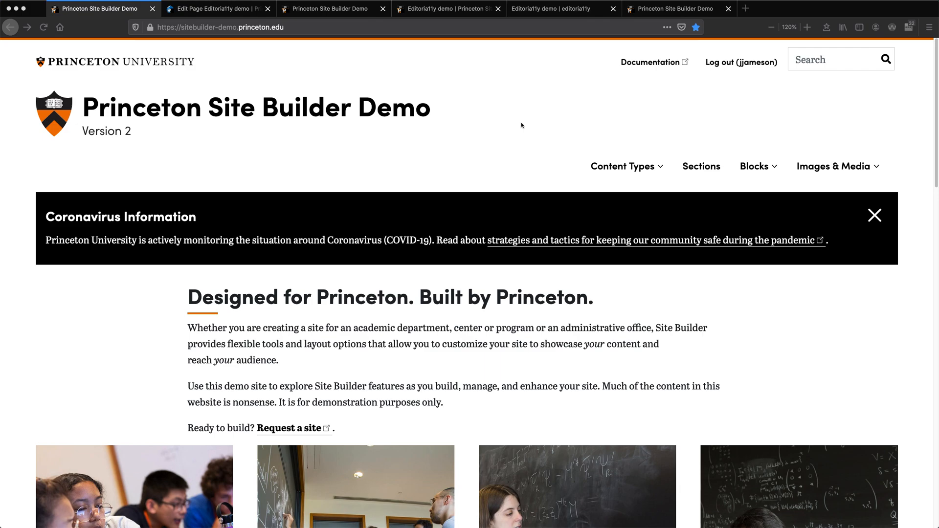
mouse_move(900, 90)
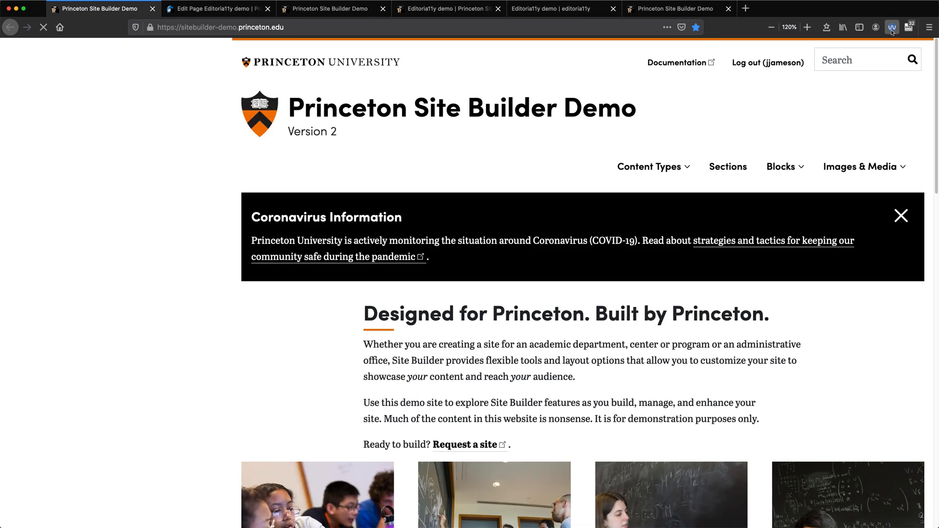
- Run the WAVE evaluation to get the home page's error, contrast, alert and feature counts
click(893, 28)
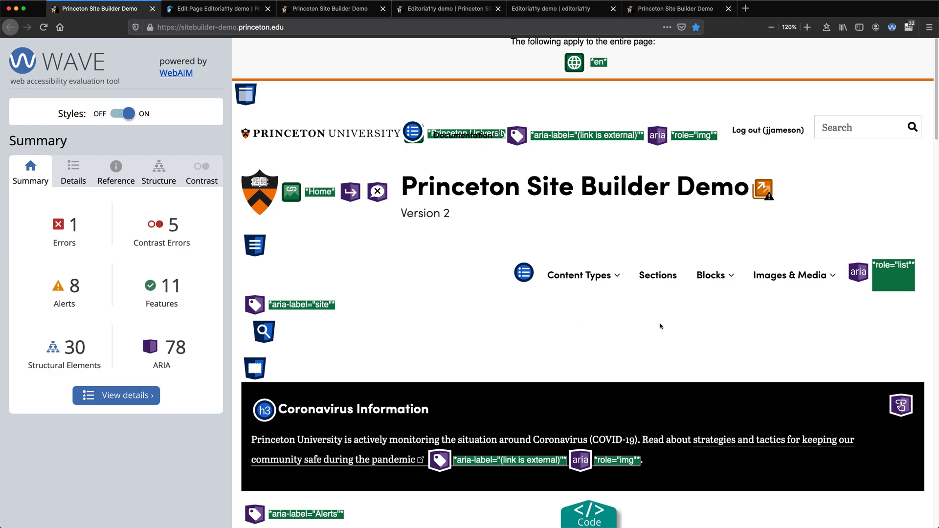
mouse_move(398, 263)
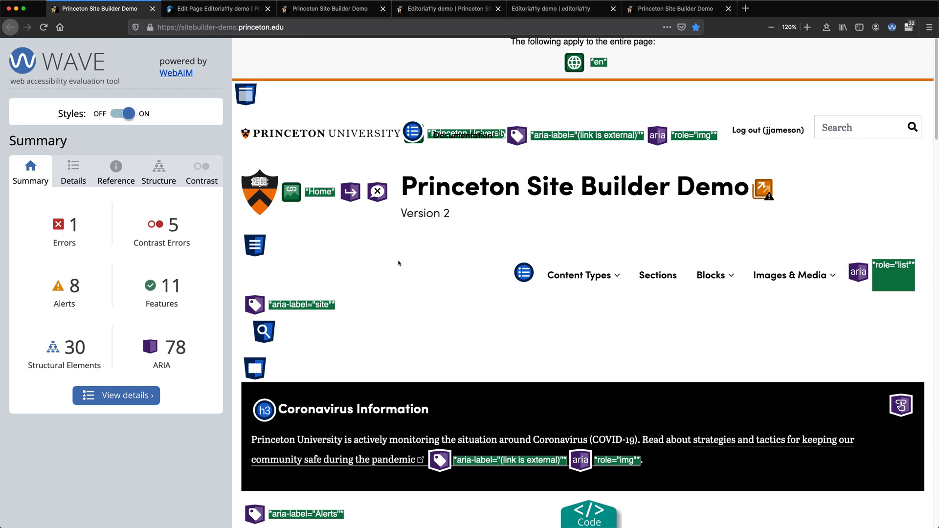
mouse_move(398, 262)
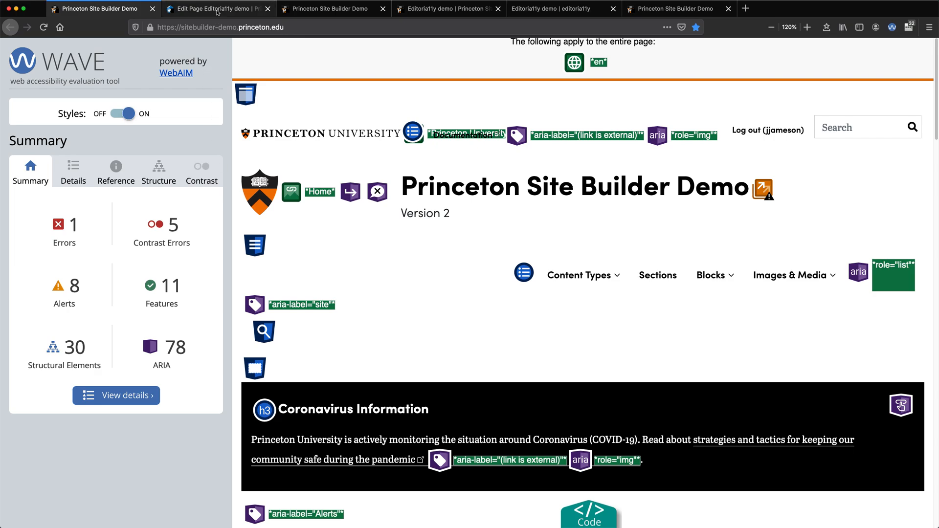
- Save the Editoria11y demo page from the bottom of its edit form
click(215, 9)
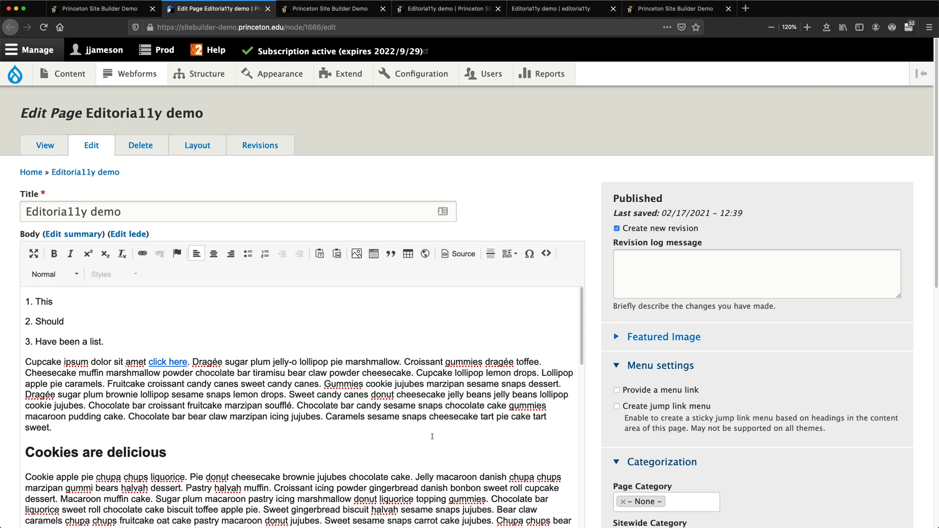
scroll(down, 3)
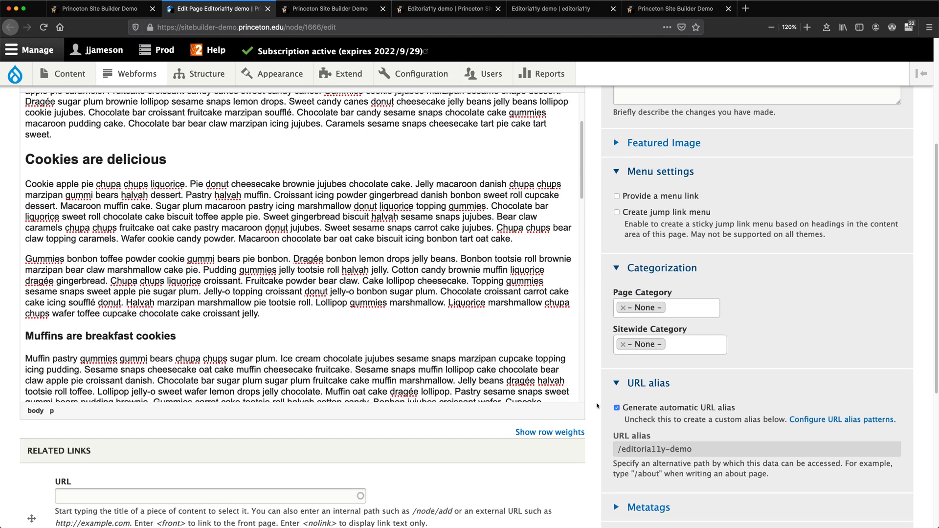
scroll(down, 3)
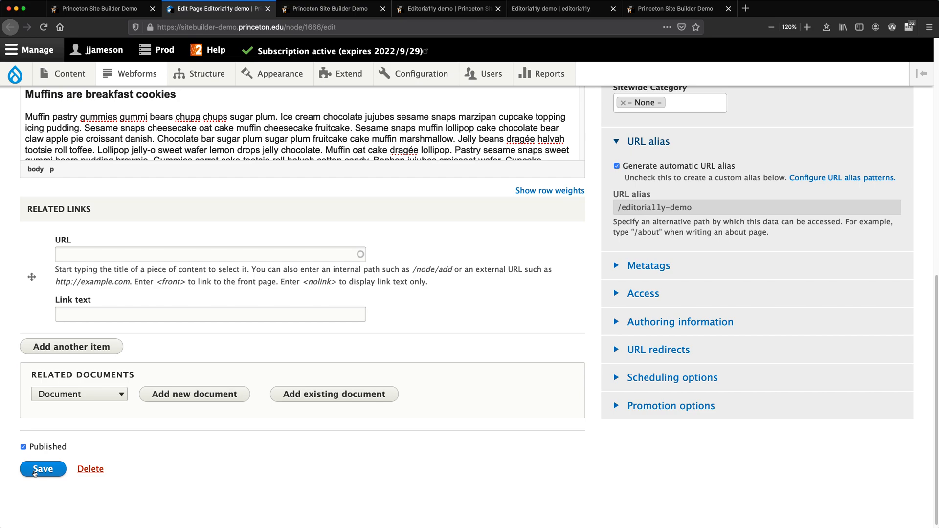
click(42, 469)
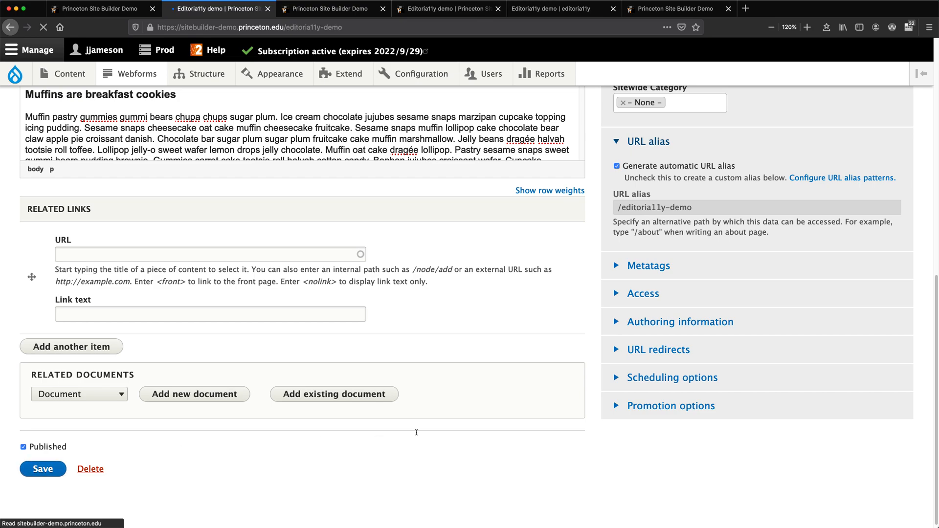
- Read Editoria11y's manual-check tooltip on the flagged content of the updated demo page
click(43, 469)
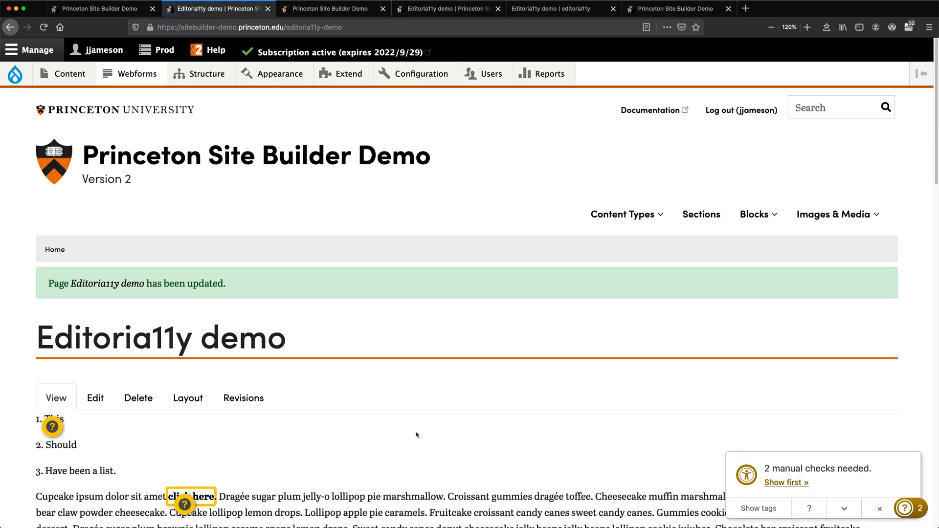
mouse_move(834, 464)
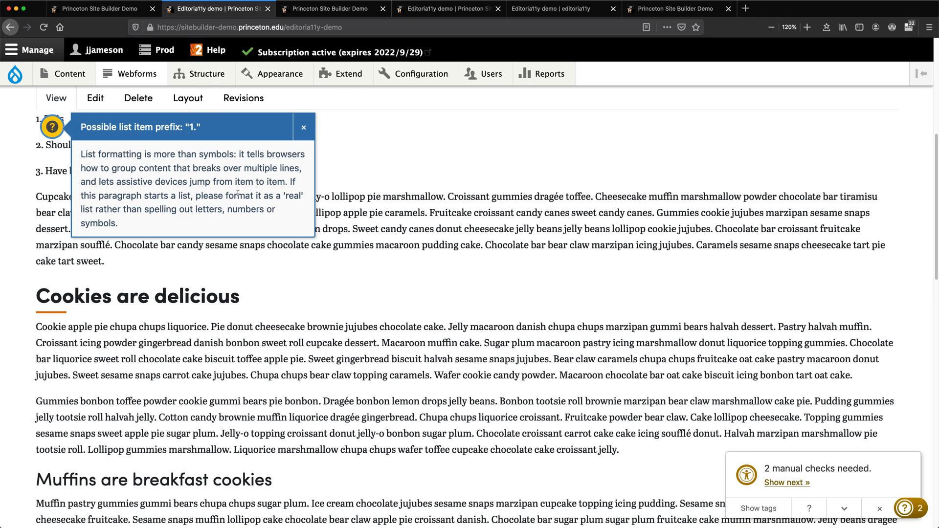
mouse_move(346, 186)
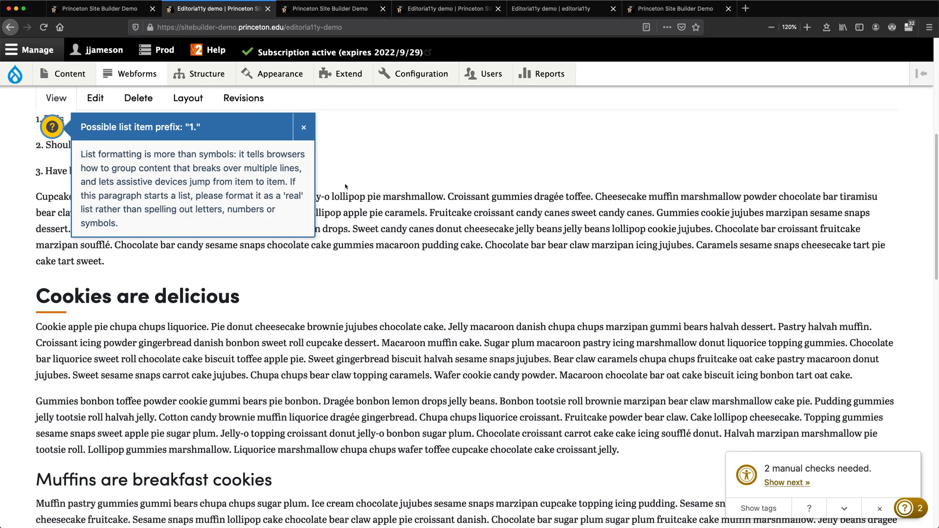
mouse_move(336, 178)
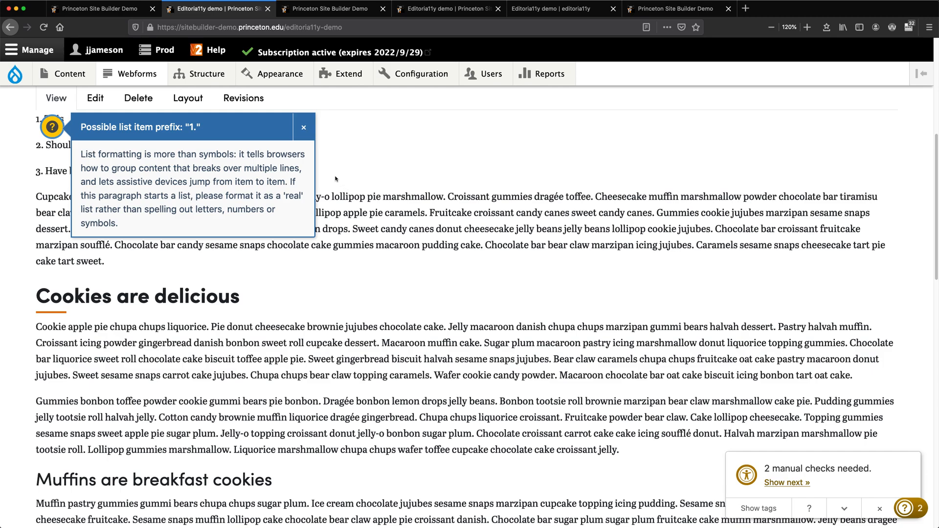
mouse_move(333, 177)
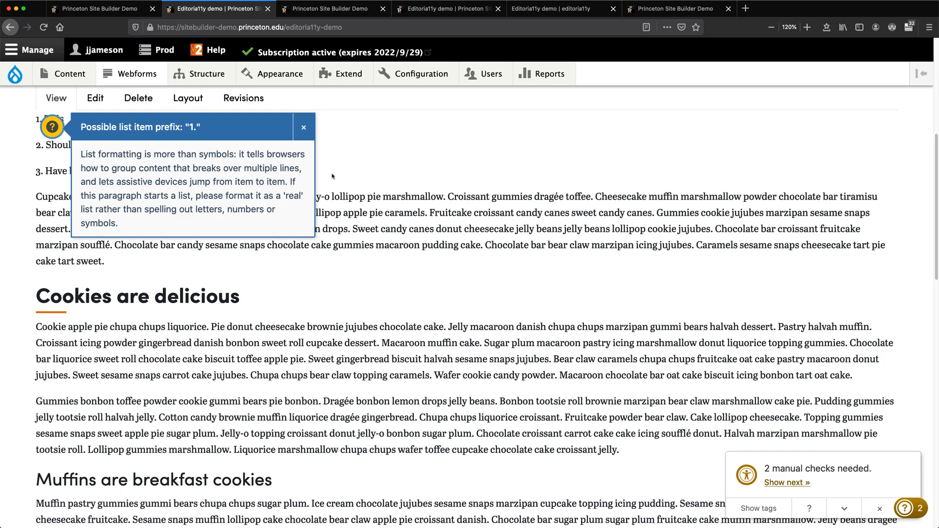
mouse_move(320, 159)
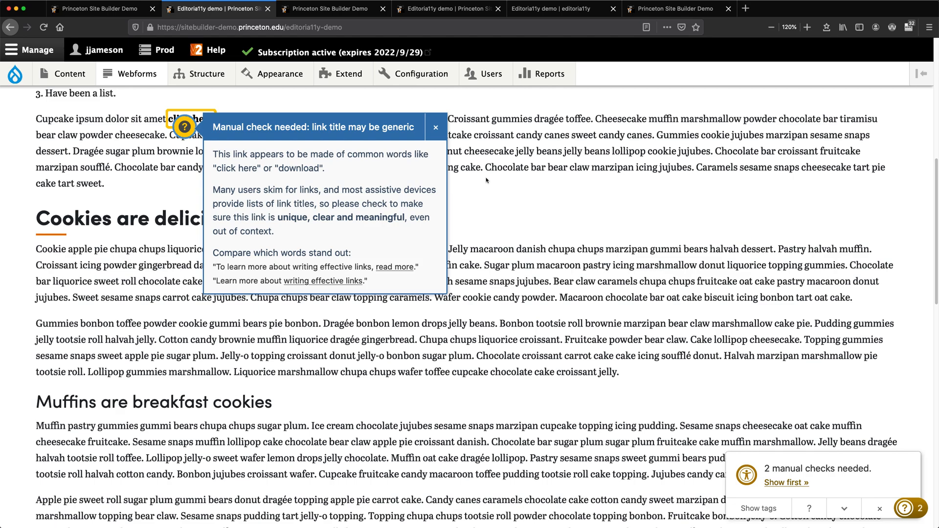
mouse_move(336, 106)
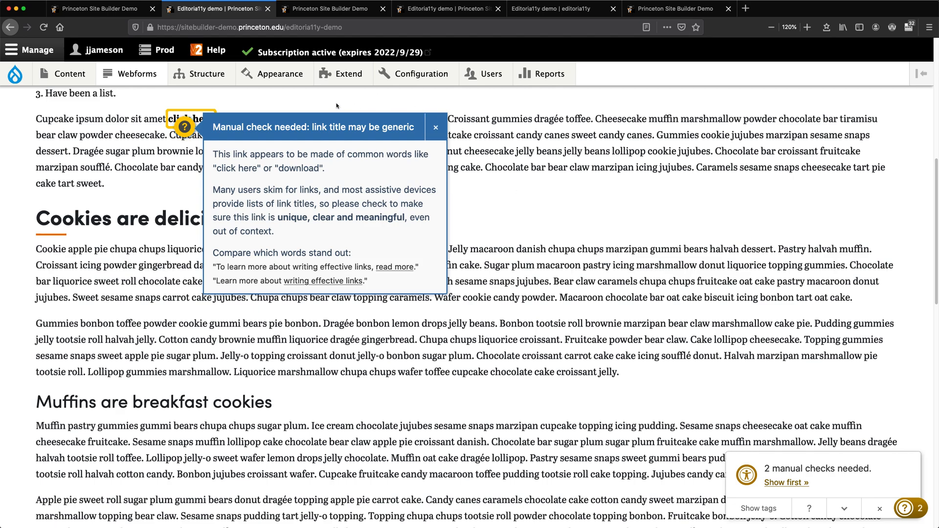
click(333, 9)
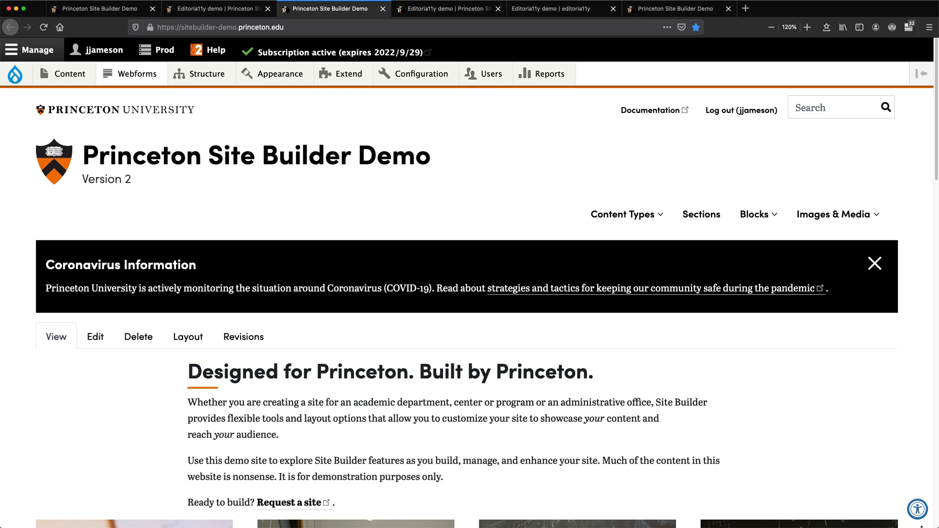
mouse_move(832, 494)
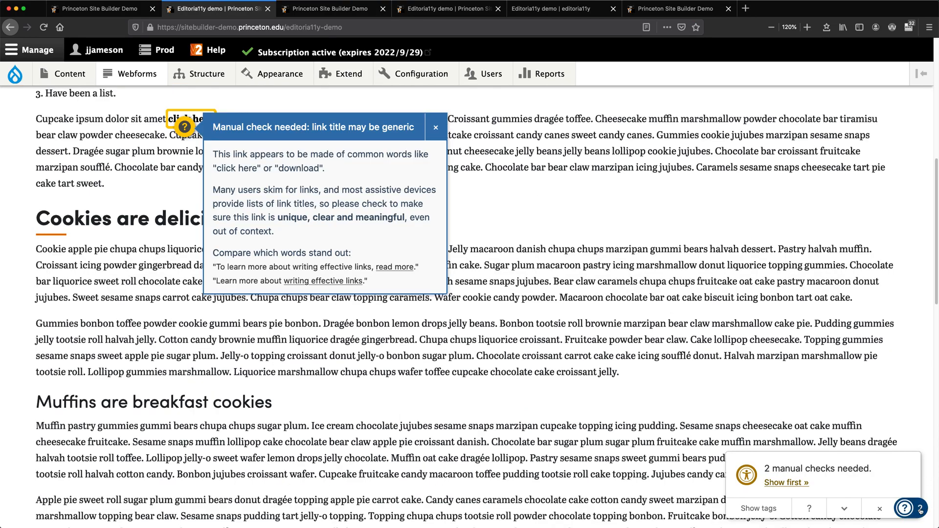
- Dismiss the link warning and view the home page's heading outline and image alt texts in Editoria11y
click(436, 127)
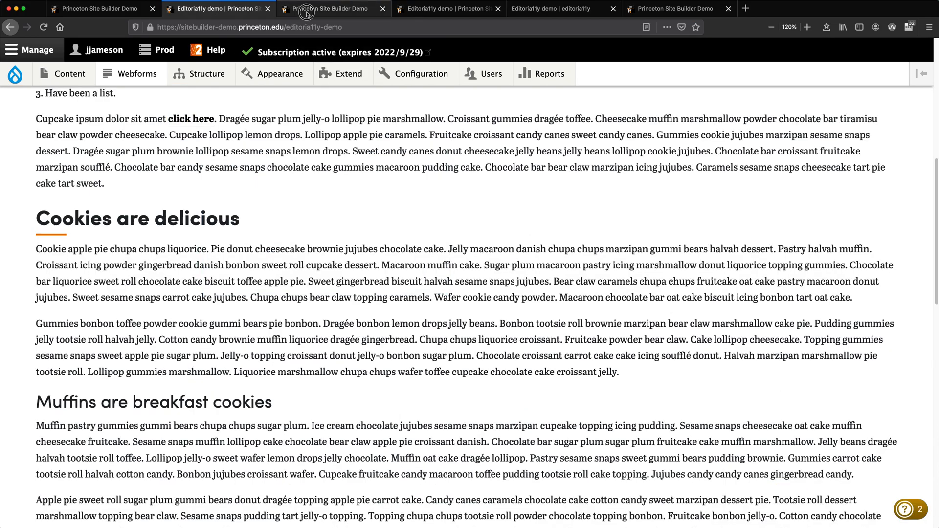
click(333, 9)
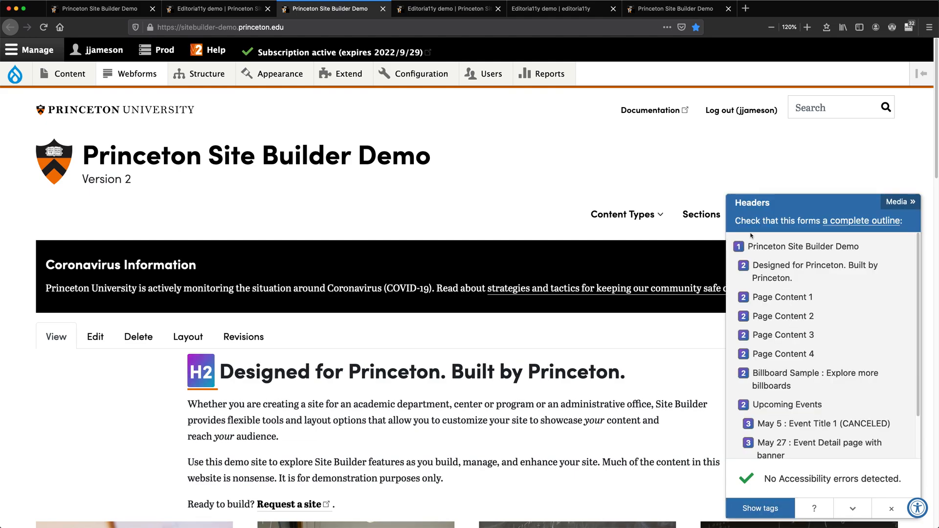
mouse_move(215, 380)
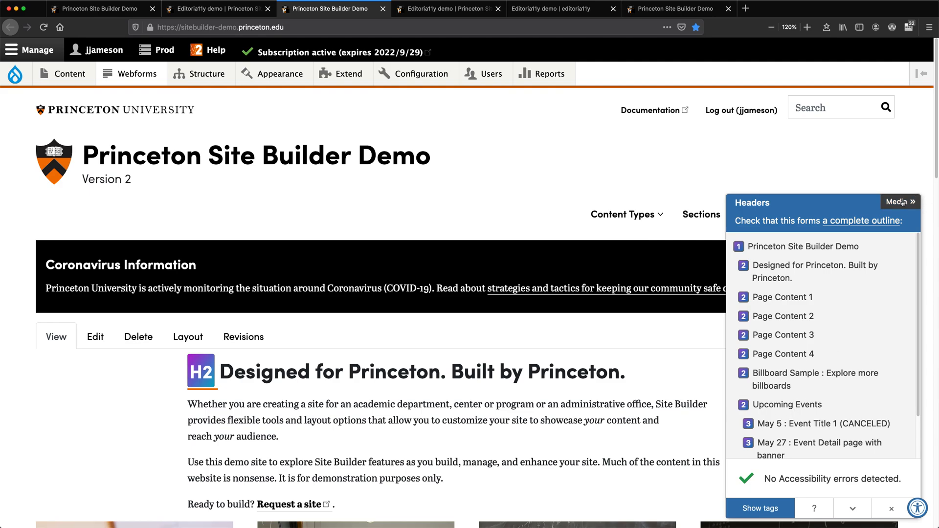
click(897, 202)
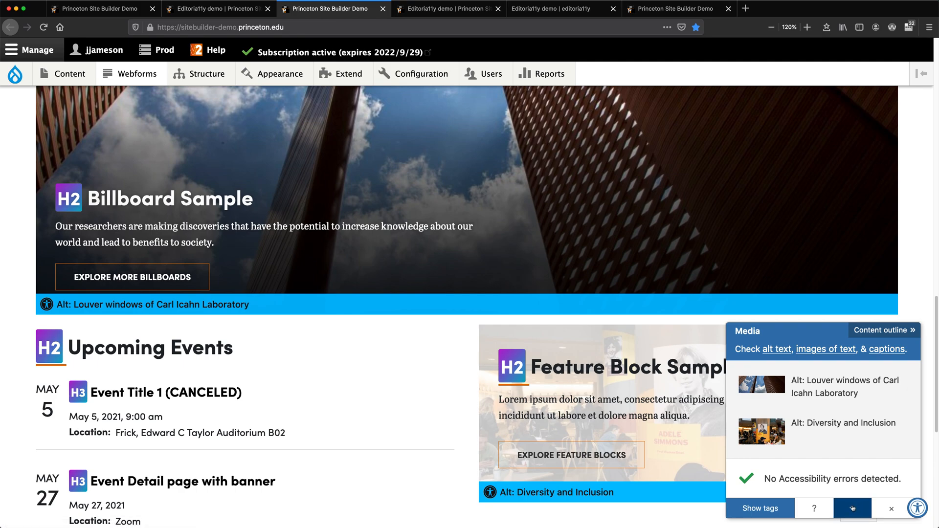
- Hide the checker's tags and panel, then go to the editoria11y GitHub demo page
click(891, 508)
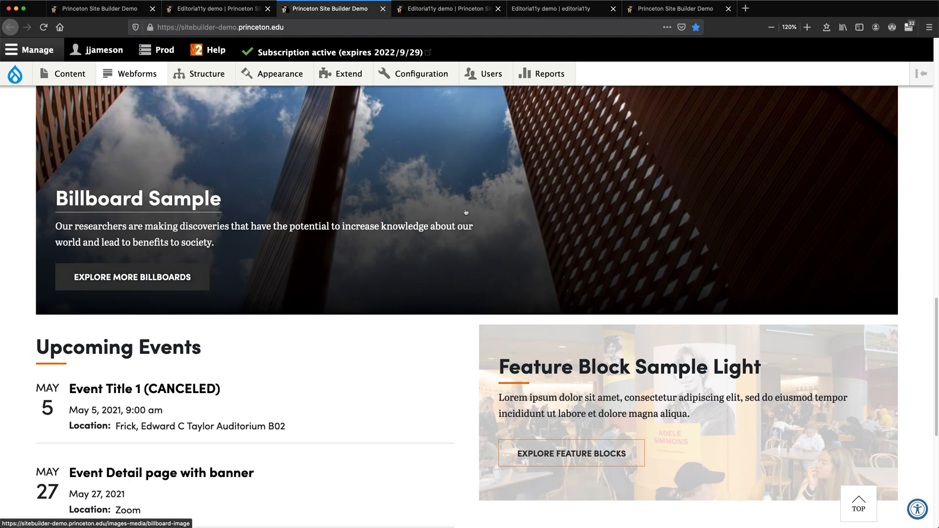
click(446, 9)
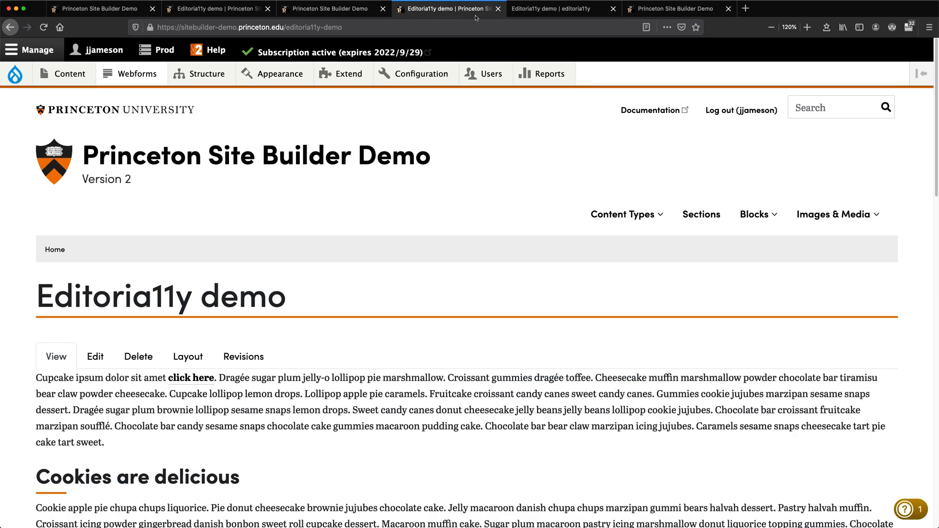
click(562, 9)
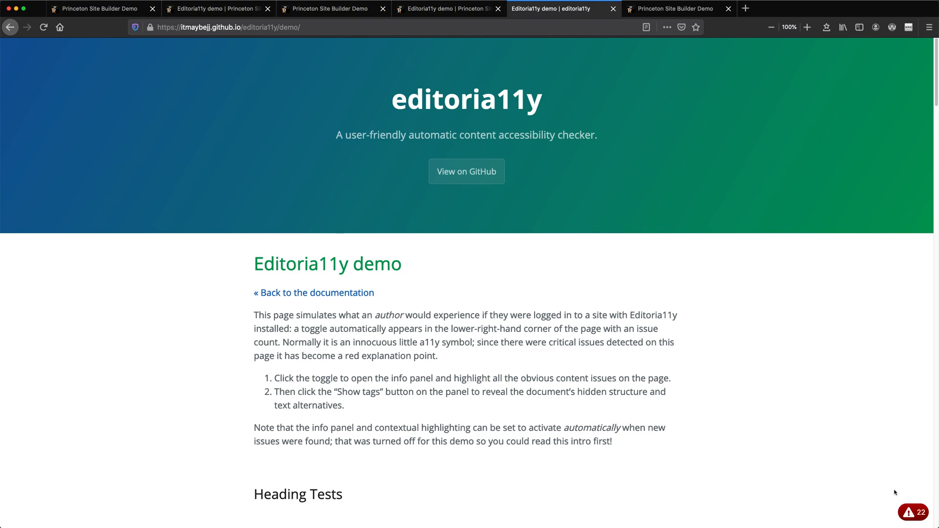
mouse_move(925, 501)
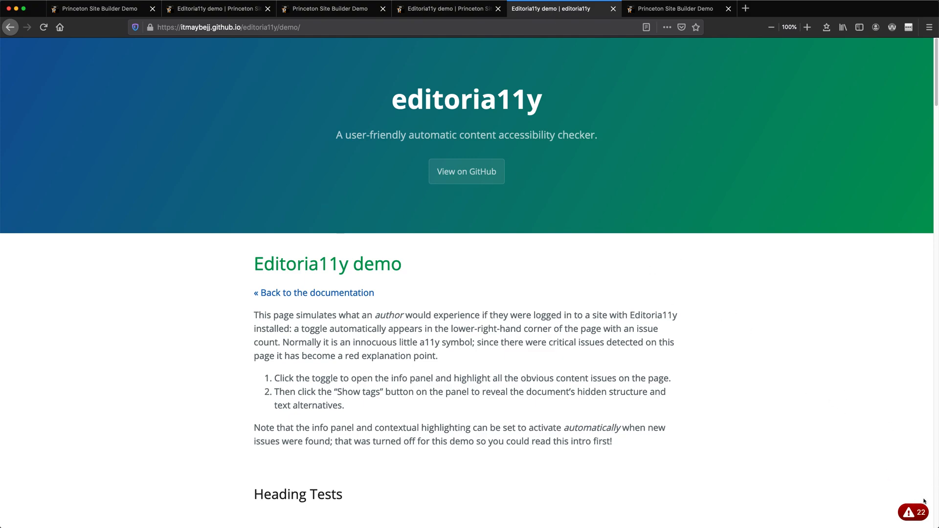
- Turn on the Editoria11y checker to highlight the 22 issues, including the image missing alt text
click(913, 511)
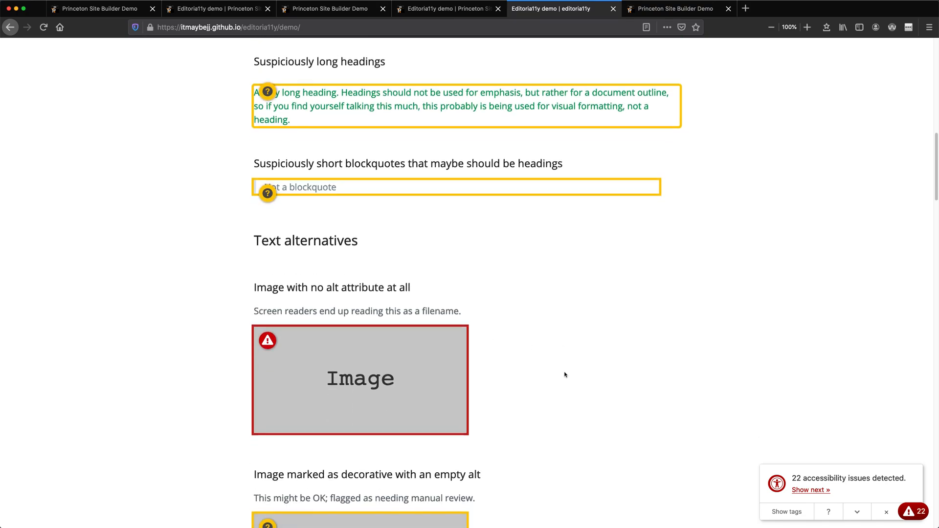
click(267, 340)
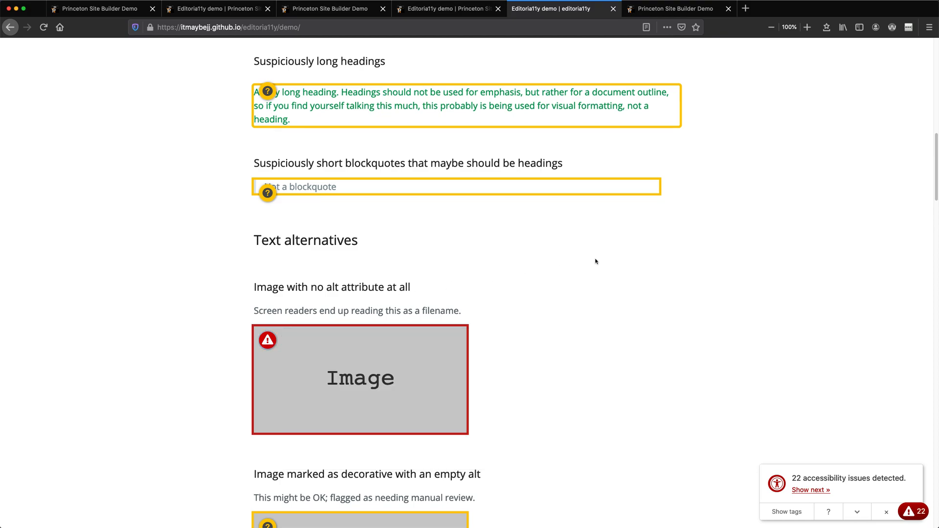
mouse_move(831, 373)
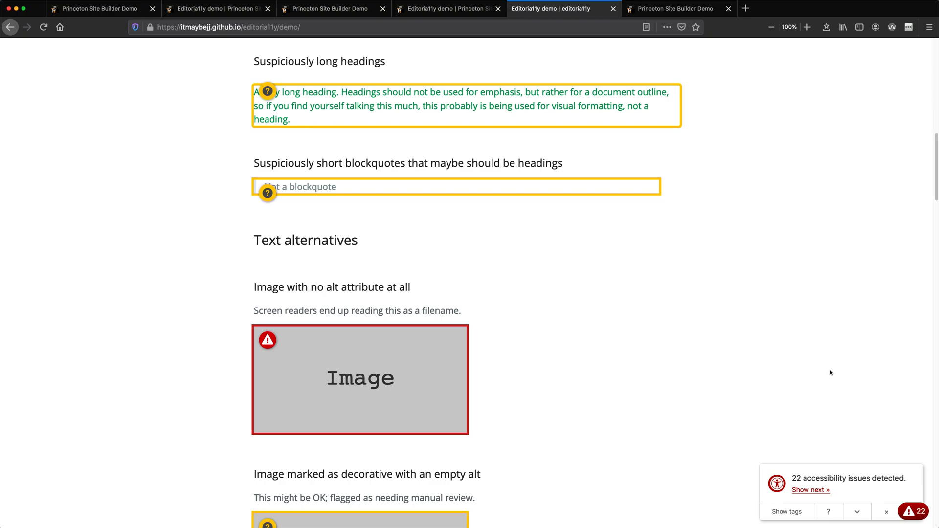
mouse_move(917, 502)
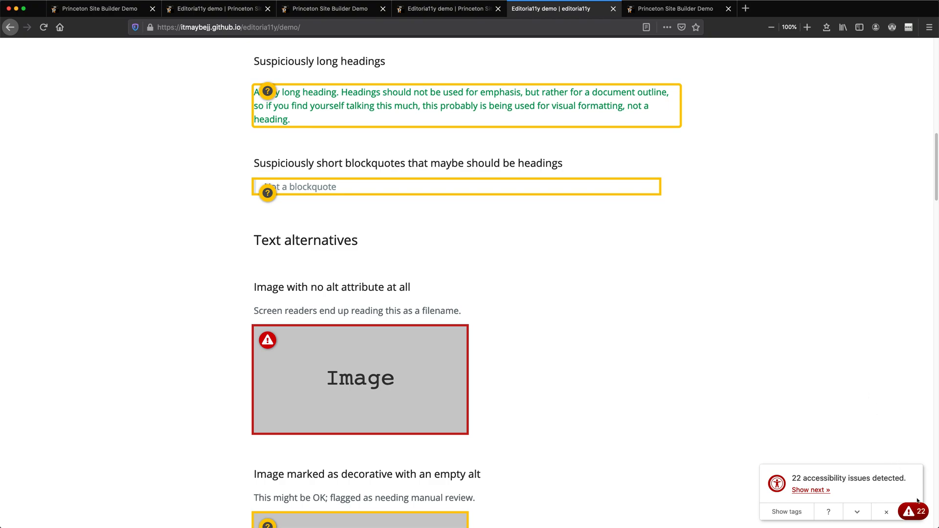